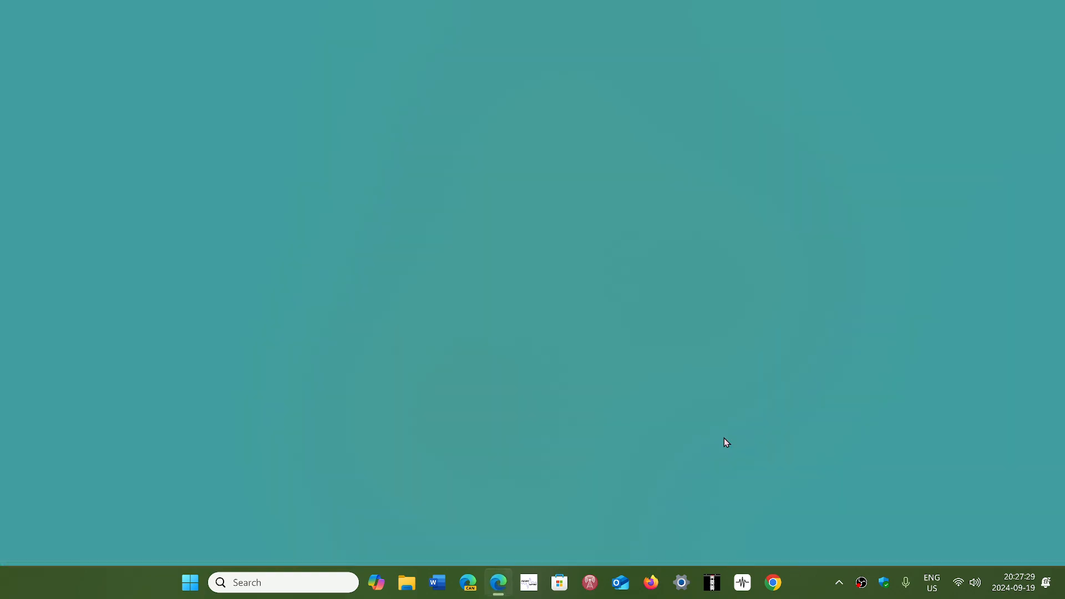
Reach the About Microsoft Edge page via Help and feedback, showing version 129.0.2792.52 up to date
click(500, 582)
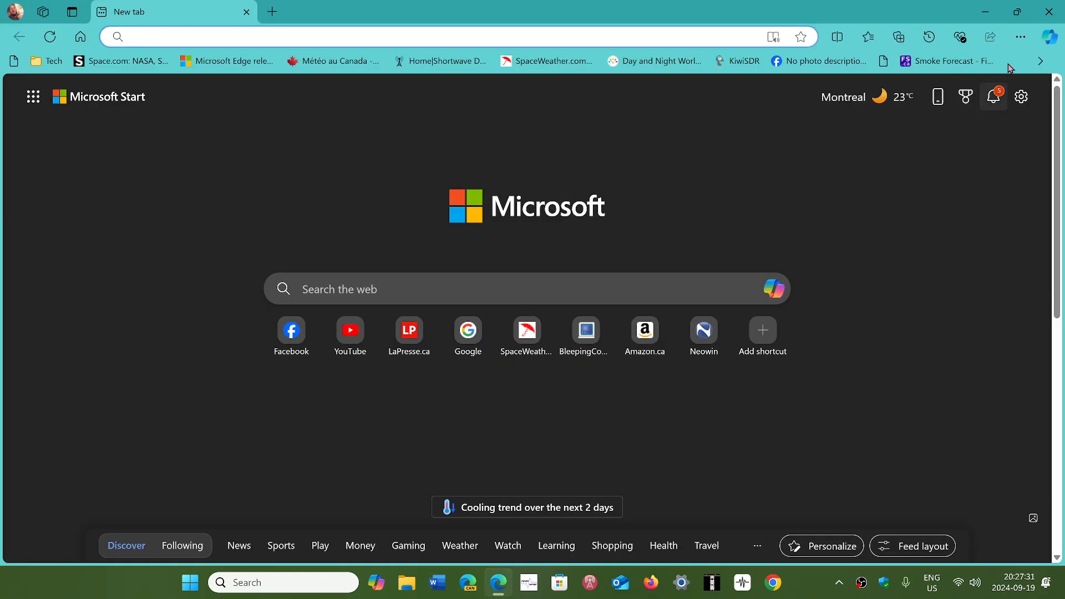
click(1037, 38)
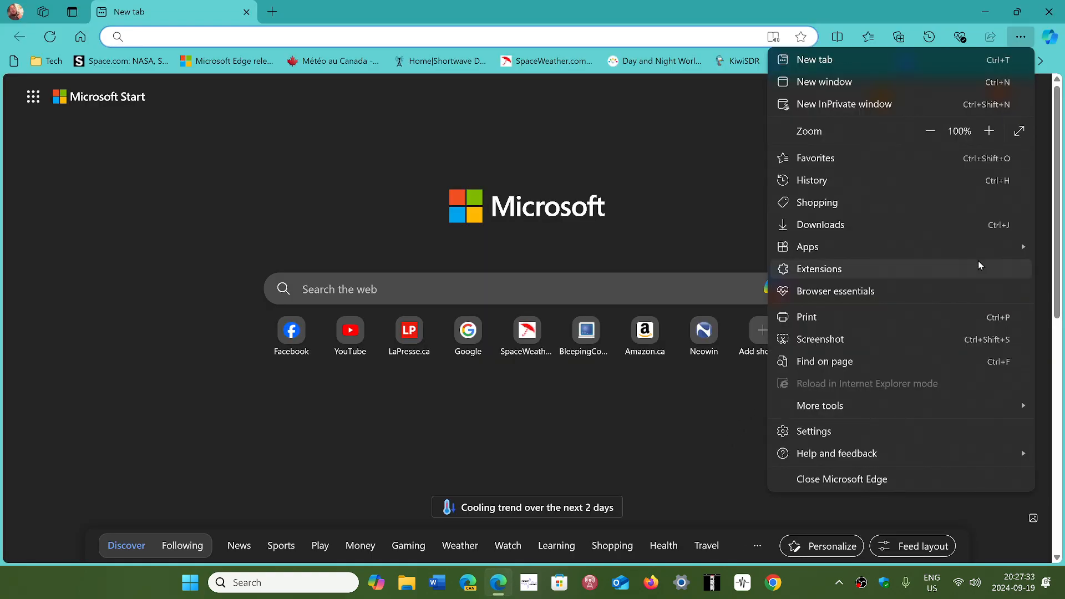
click(836, 452)
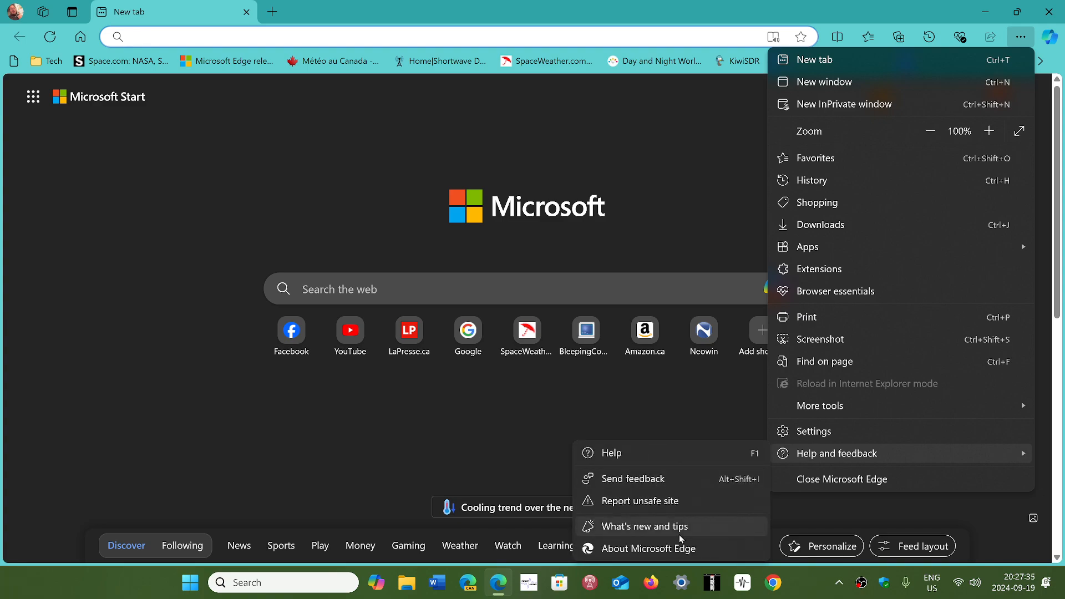
click(648, 549)
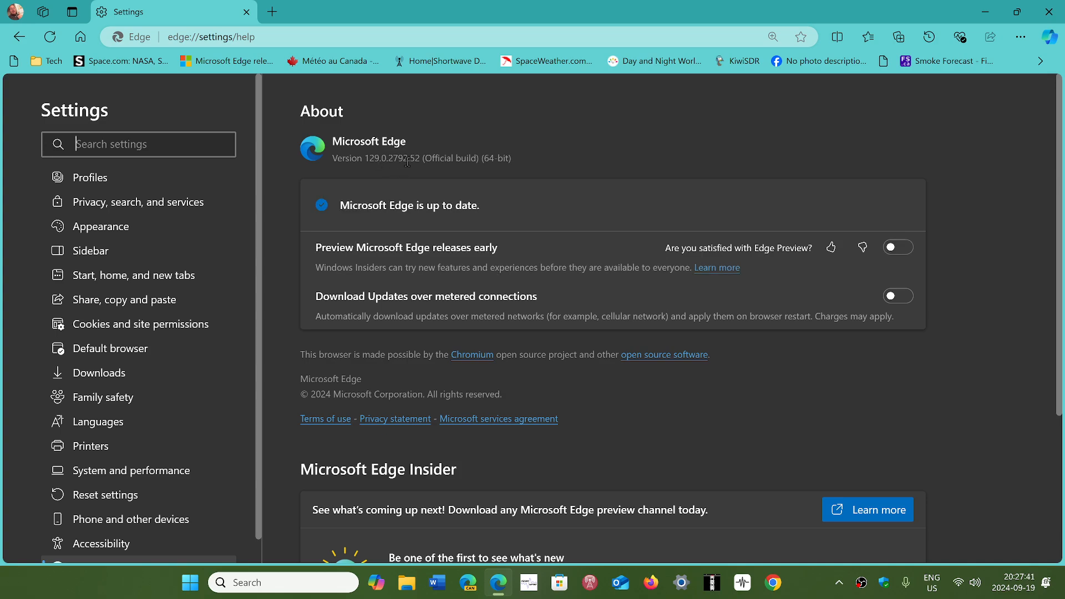
mouse_move(697, 121)
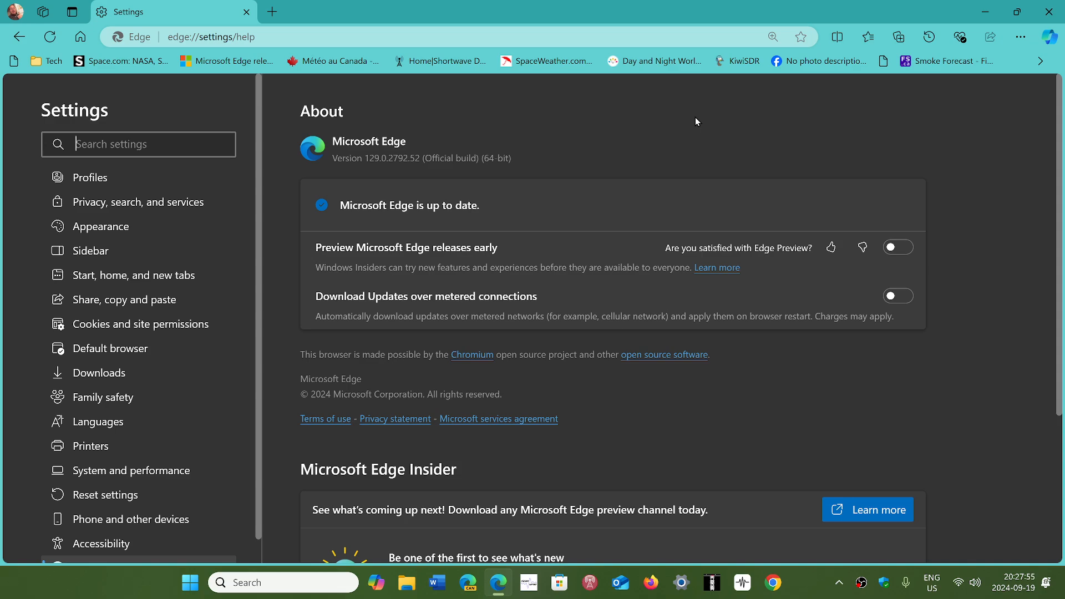
mouse_move(648, 132)
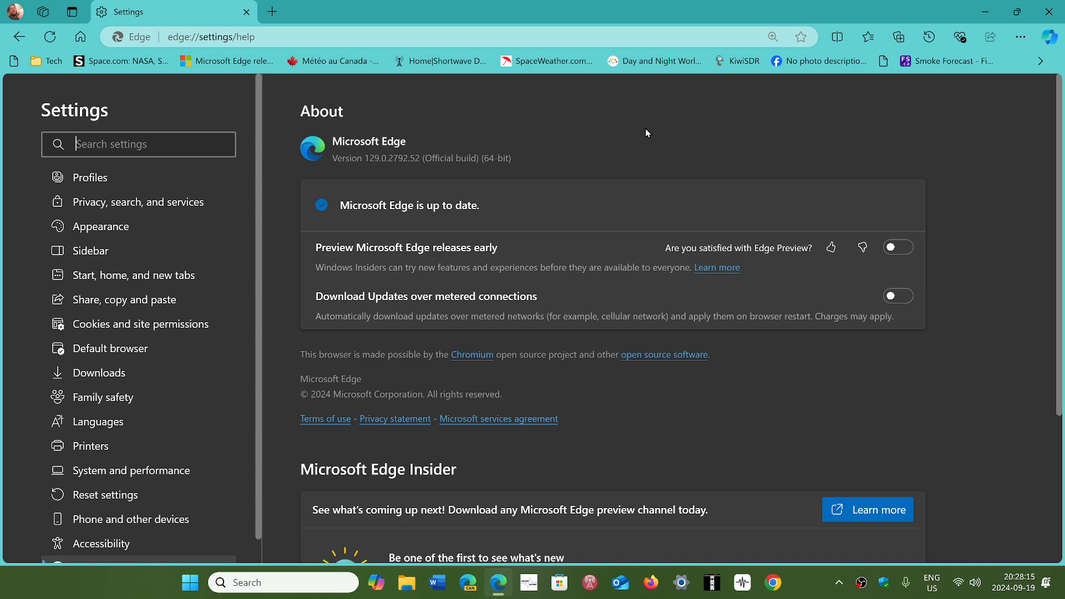
mouse_move(741, 131)
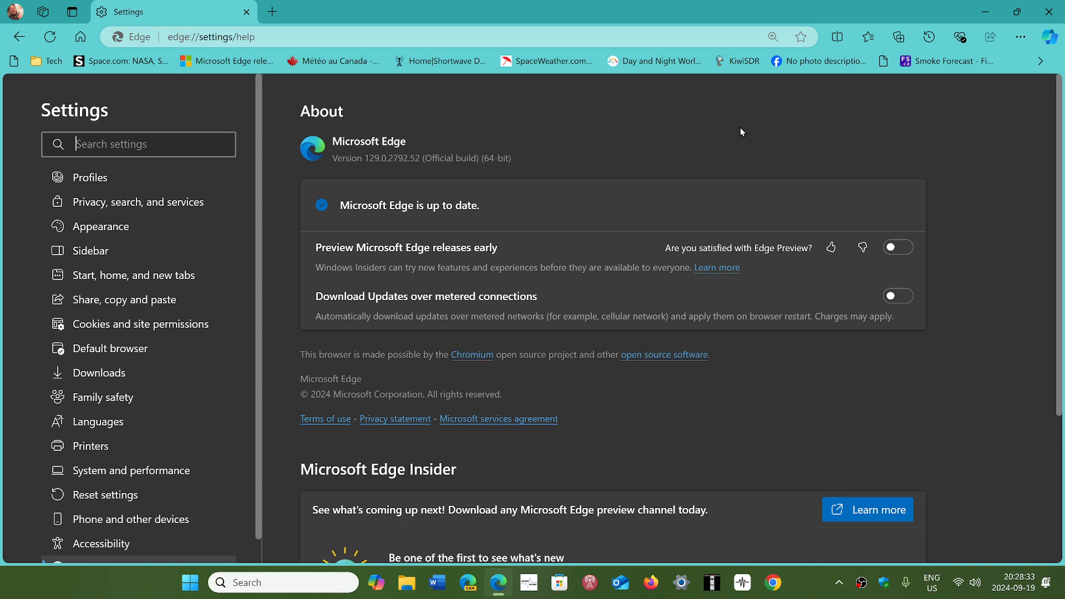
mouse_move(737, 135)
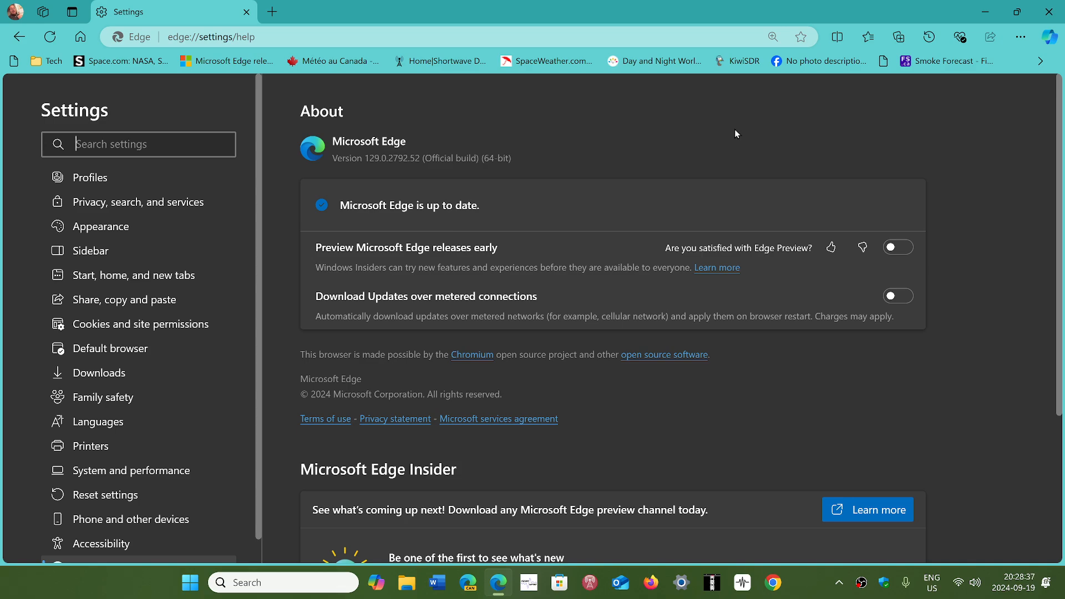
mouse_move(963, 160)
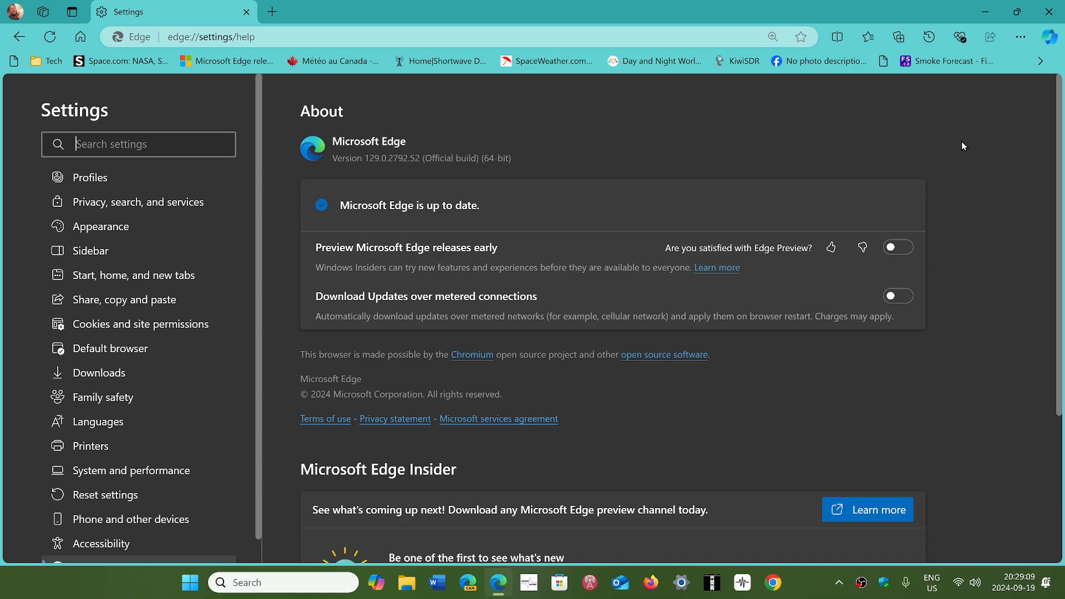
mouse_move(977, 137)
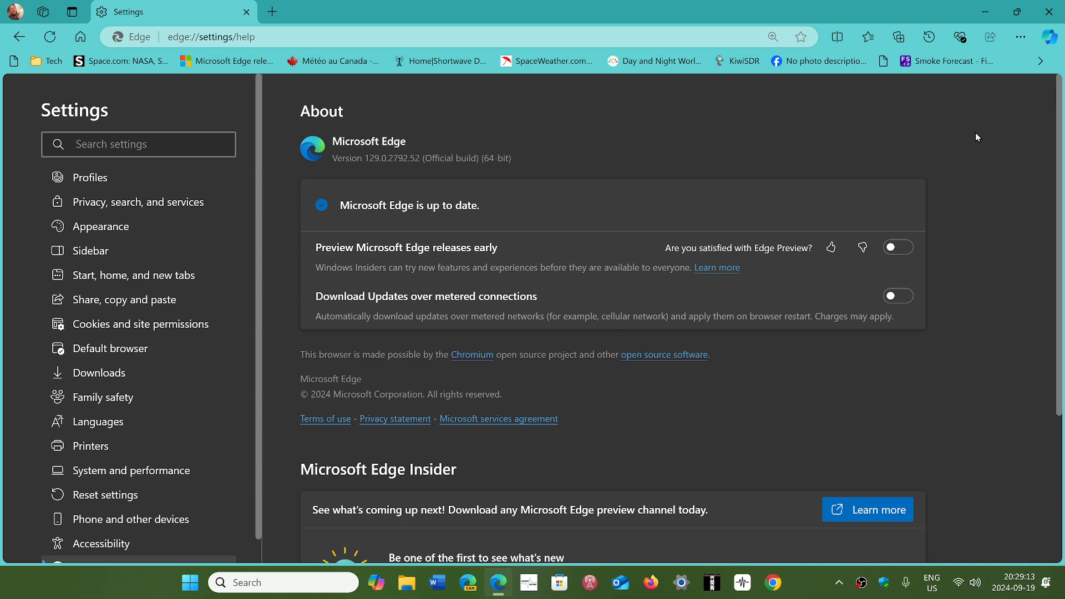
mouse_move(866, 142)
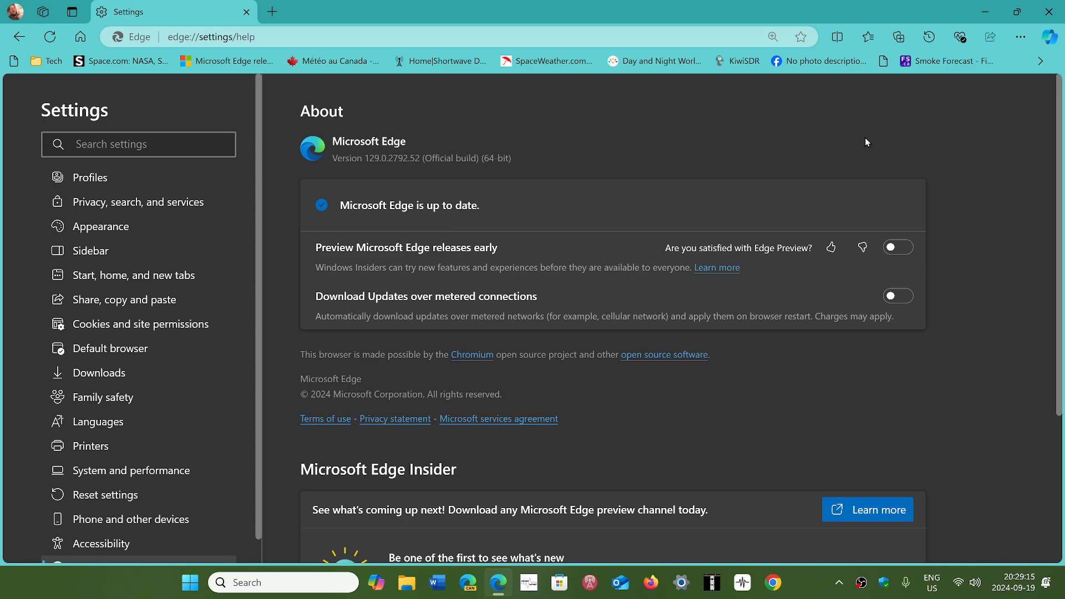
mouse_move(961, 336)
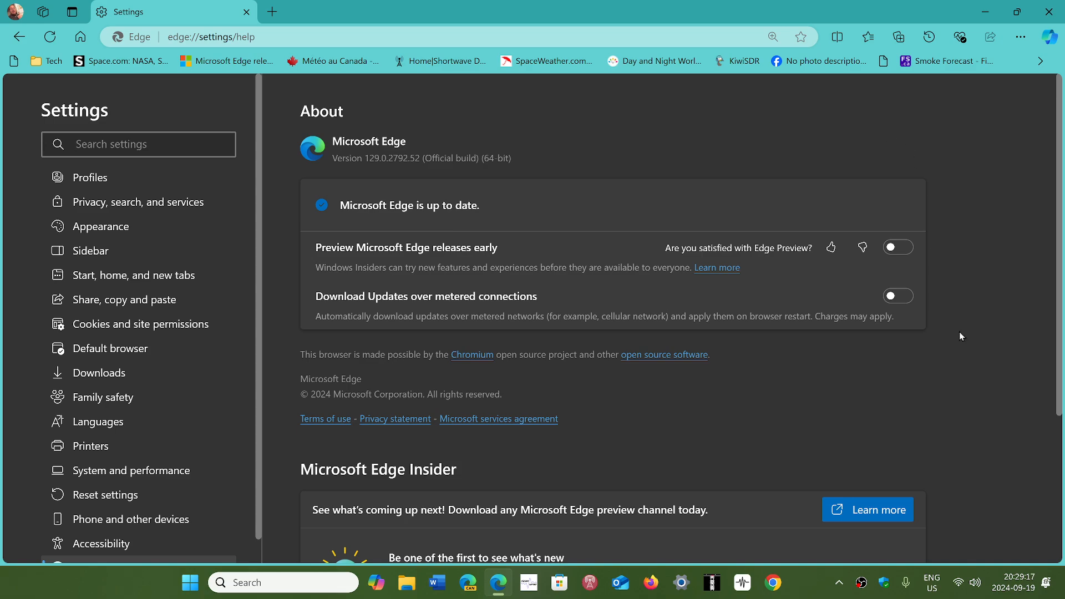
mouse_move(966, 240)
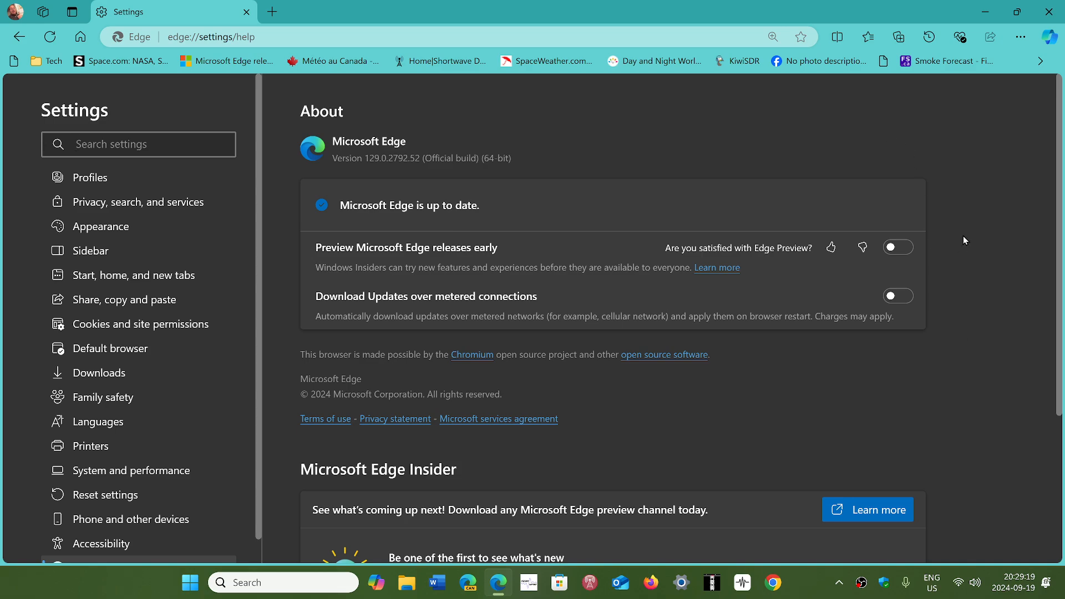
mouse_move(949, 116)
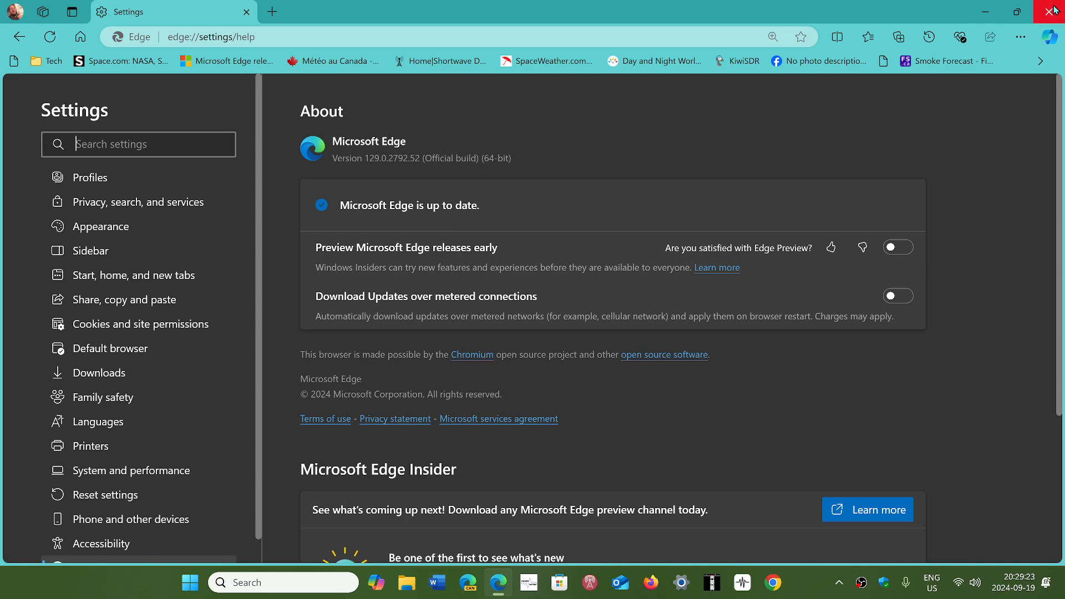
Close the Edge window, returning to the Windows desktop
click(1048, 11)
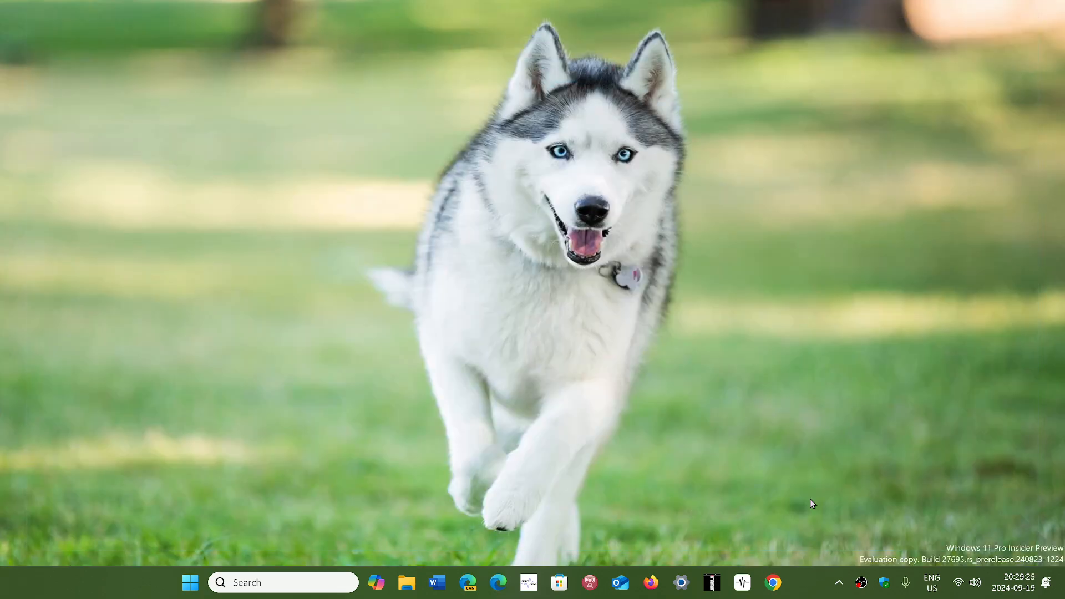